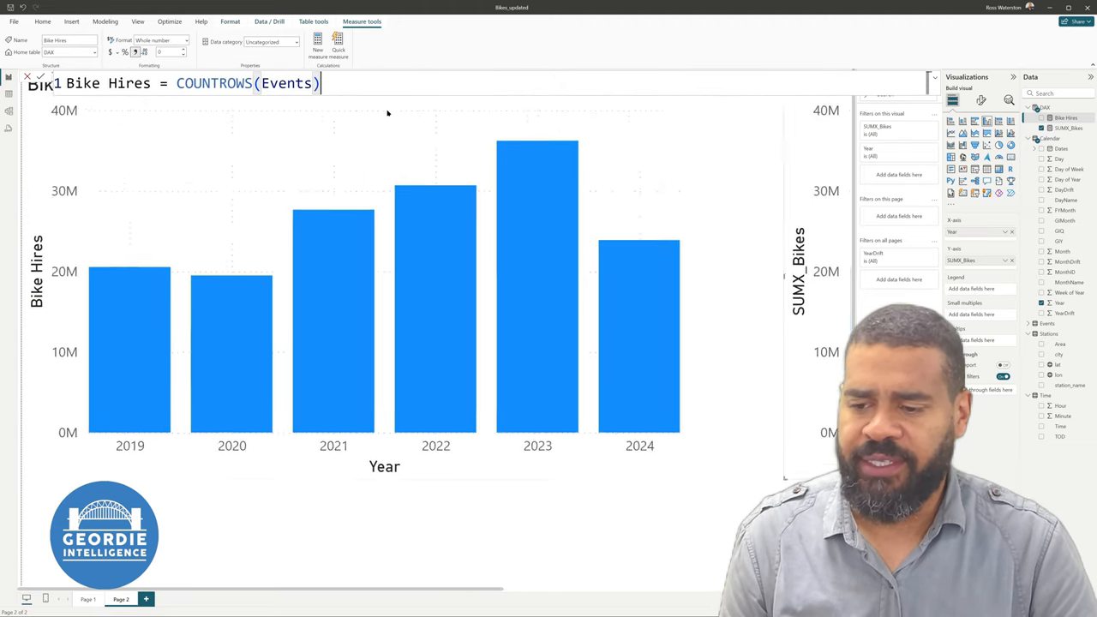
Step: Show the View ribbon options beside the yearly Bike Hires and SUMX_Bikes charts
click(135, 21)
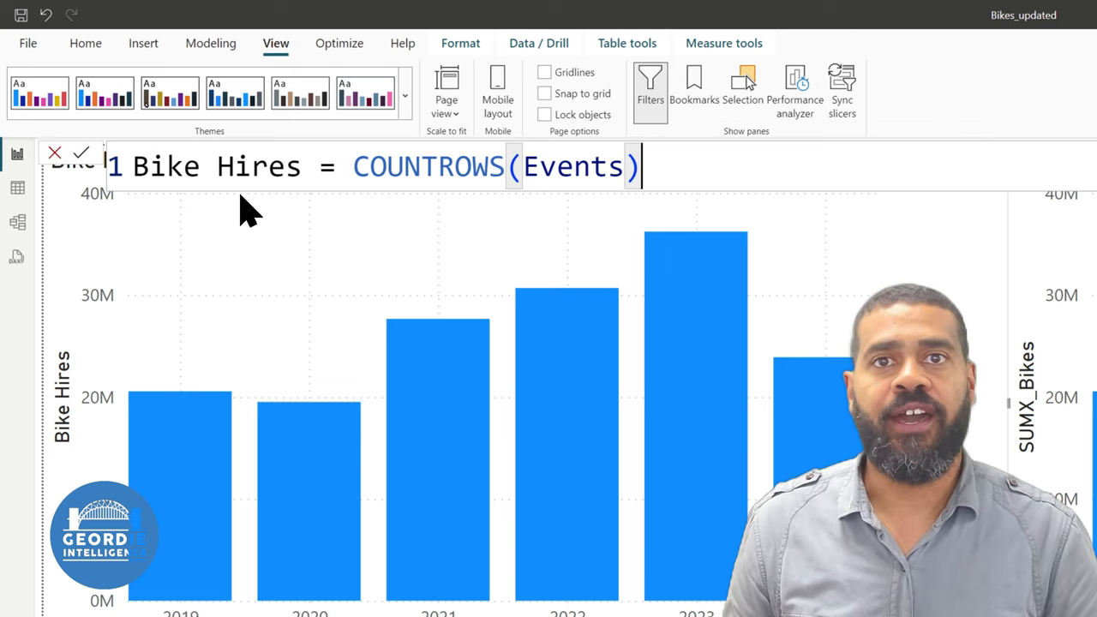
mouse_move(625, 274)
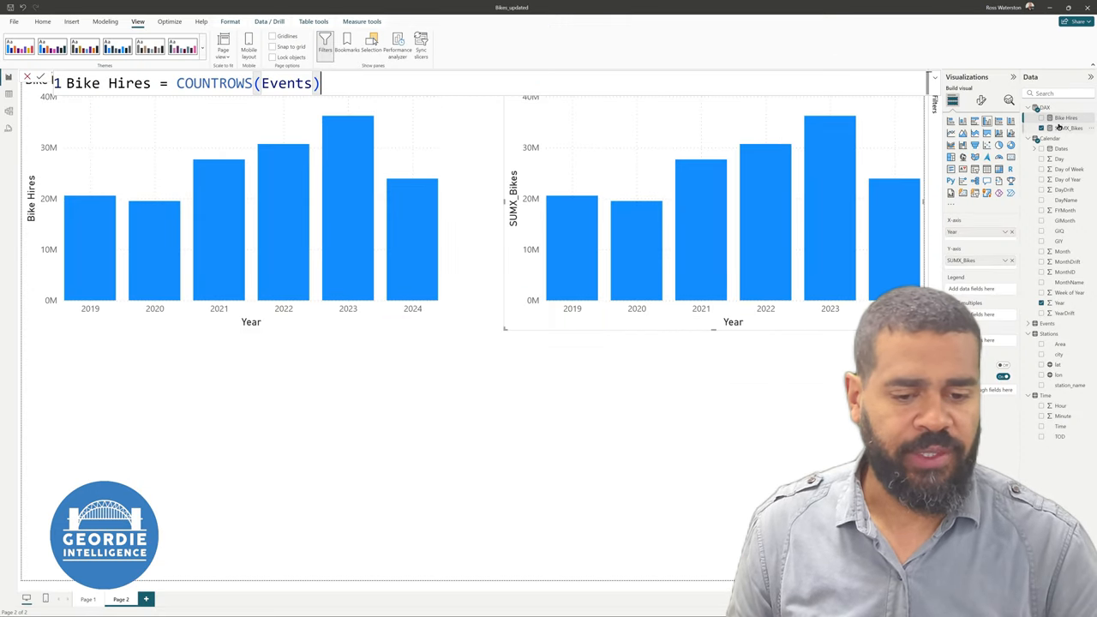
click(1069, 129)
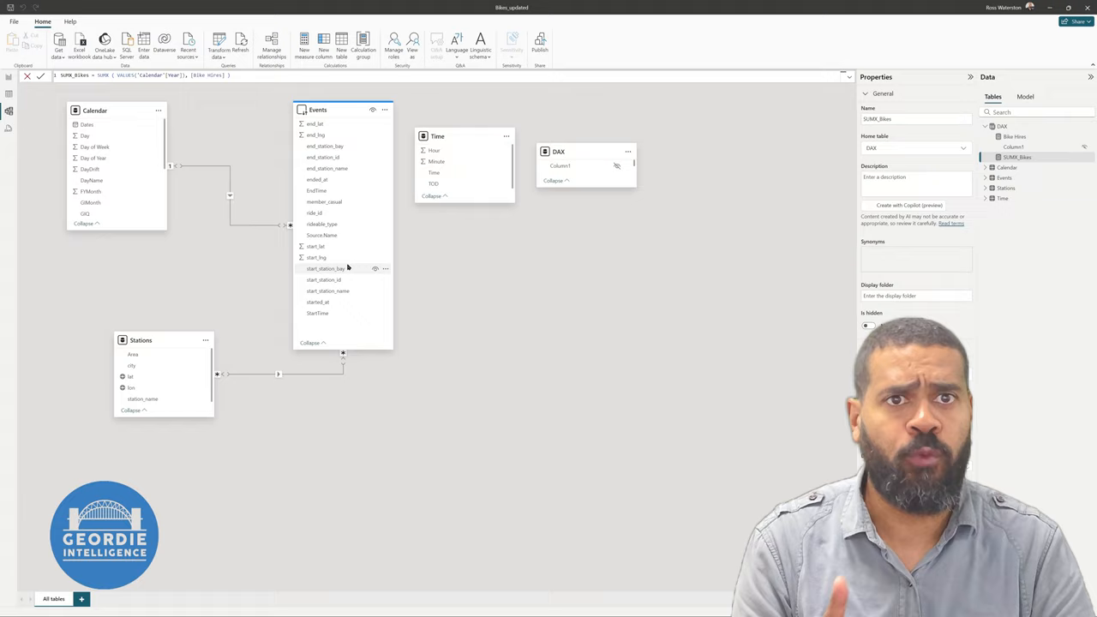
mouse_move(350, 263)
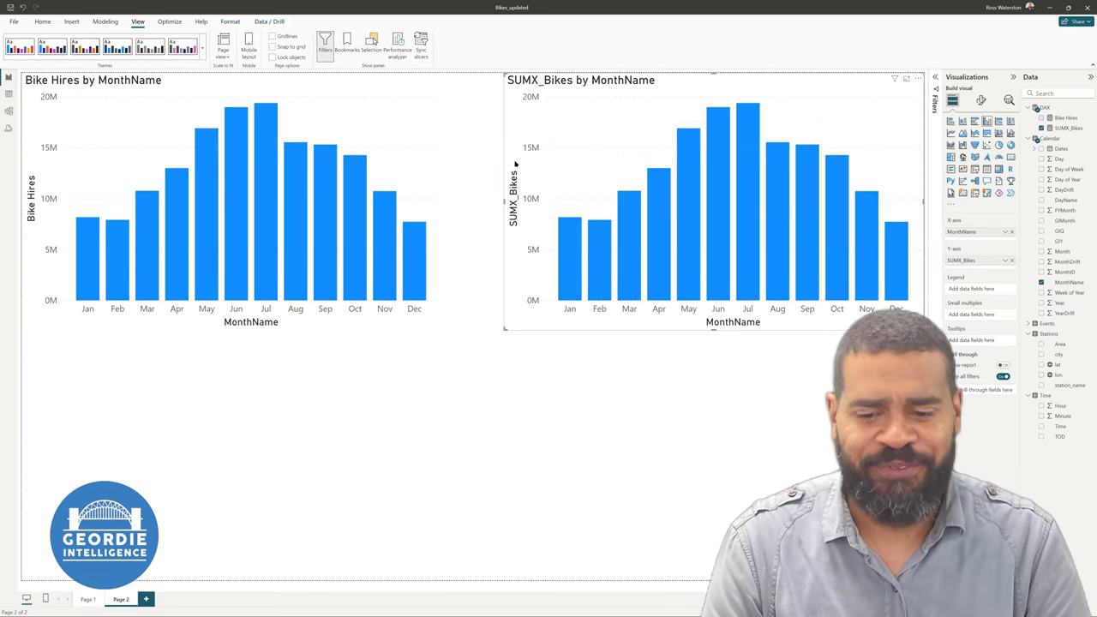
mouse_move(587, 175)
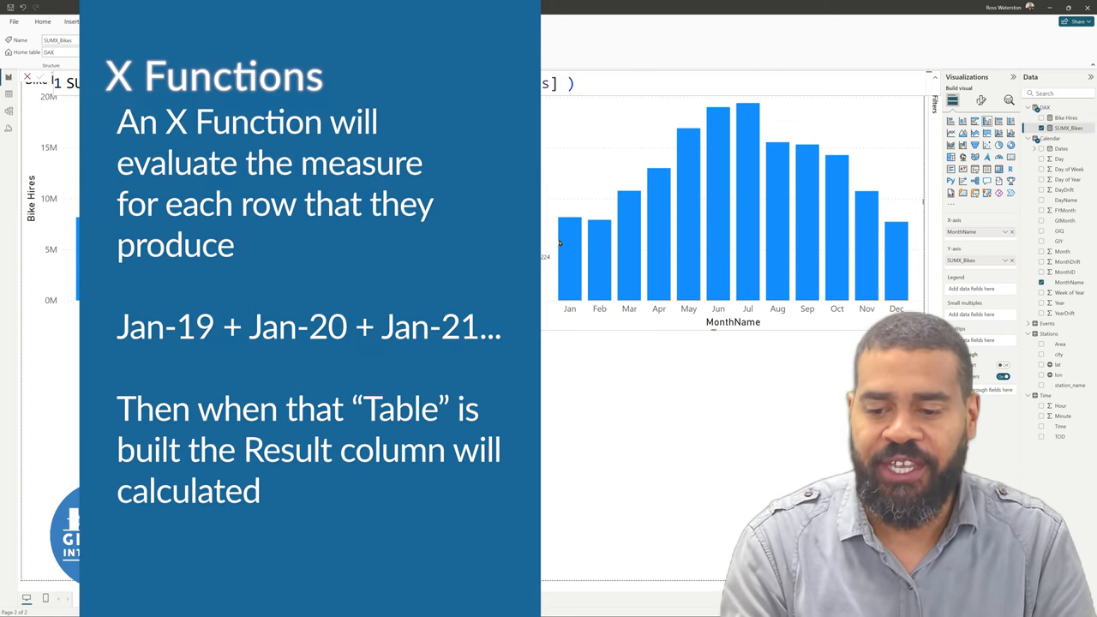
mouse_move(596, 247)
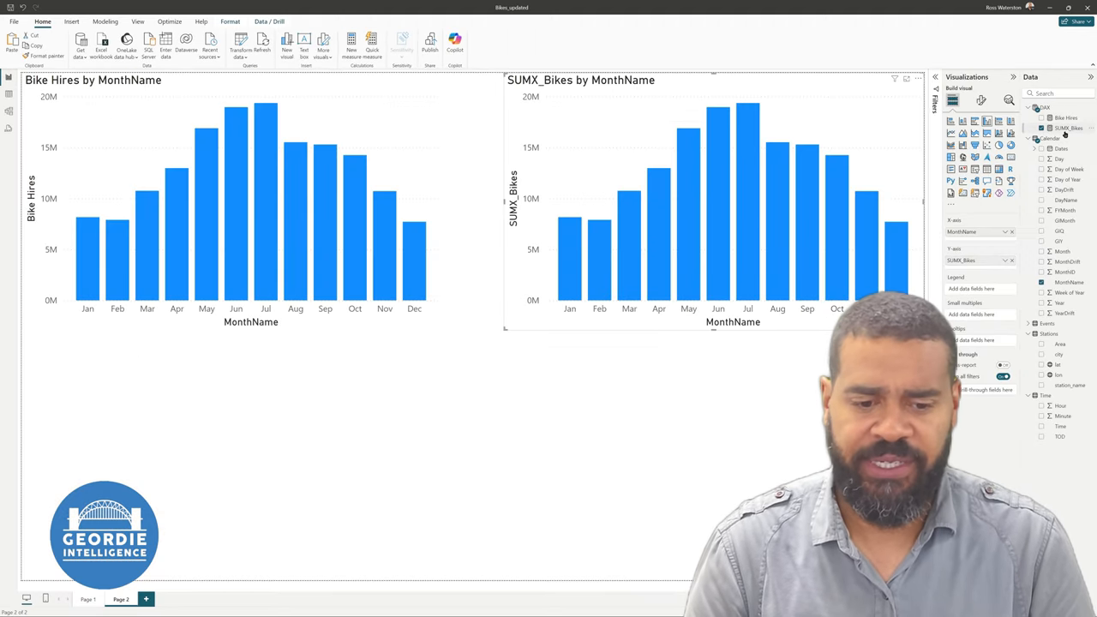
Step: Select SUMX_Bikes in the Data pane to show its DAX in the formula bar
click(1065, 118)
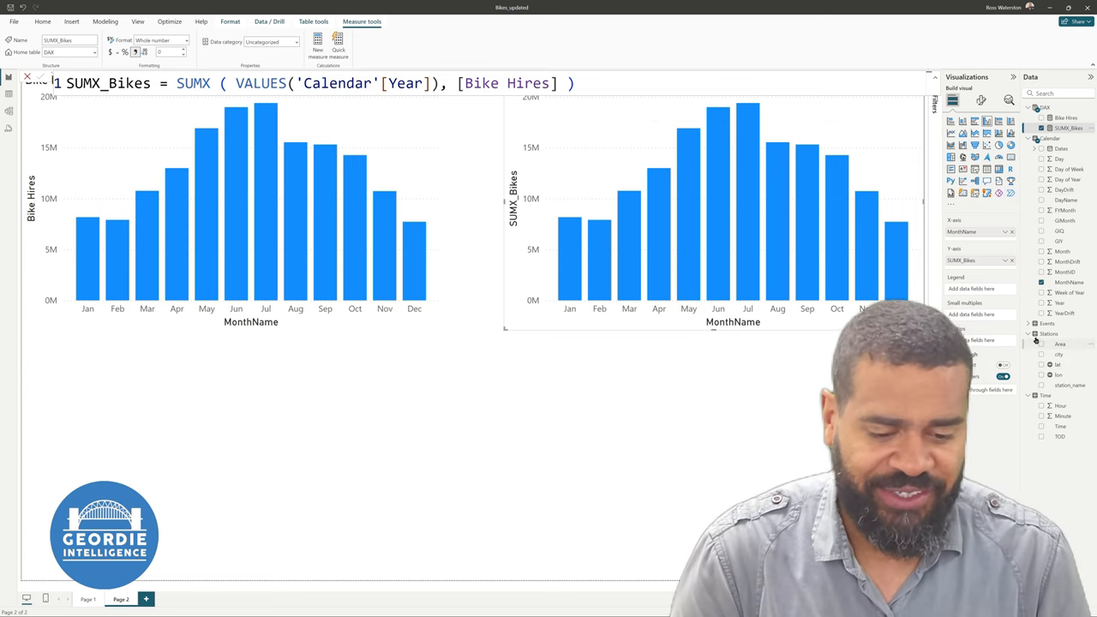
Step: Commit SUMX_Bikes as SUMX('Calendar', [Bike Hires]) and switch to blank Page 1
click(1035, 323)
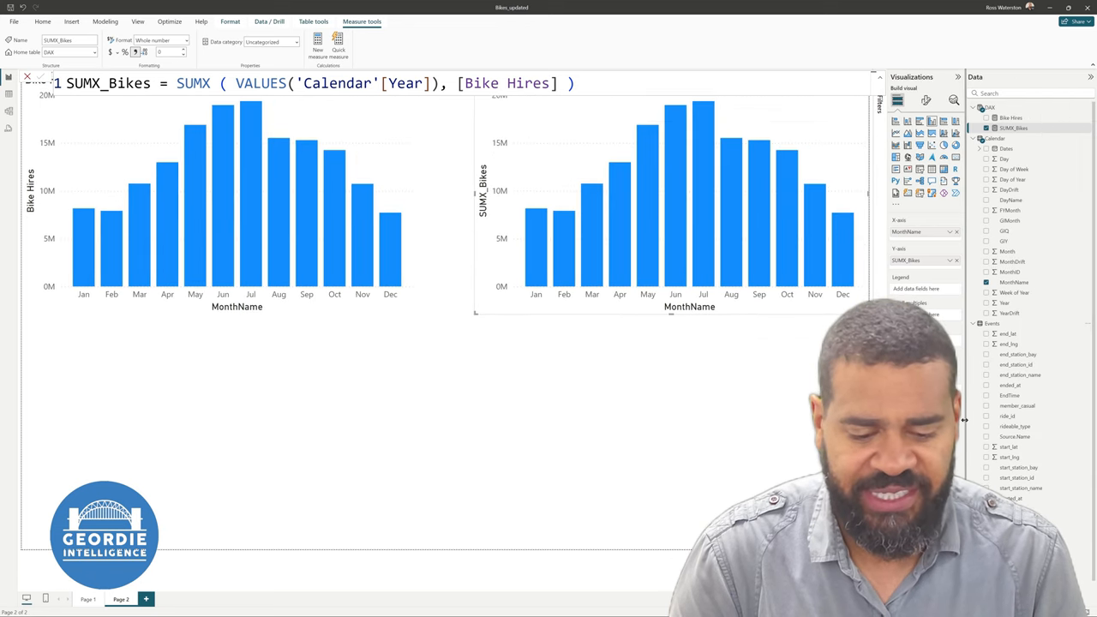
click(46, 22)
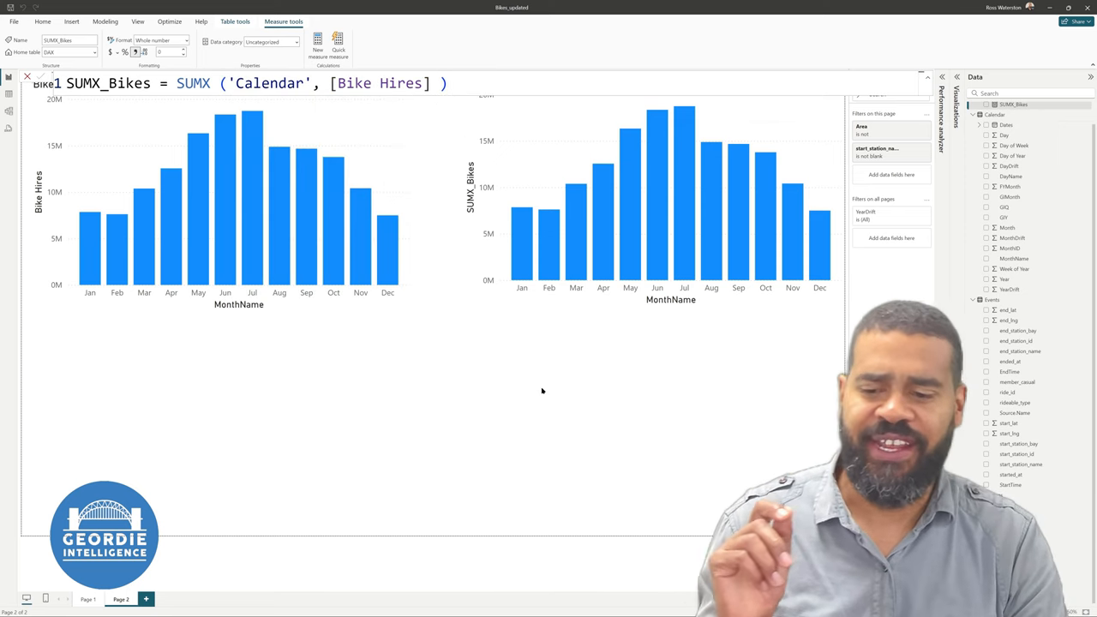
mouse_move(496, 389)
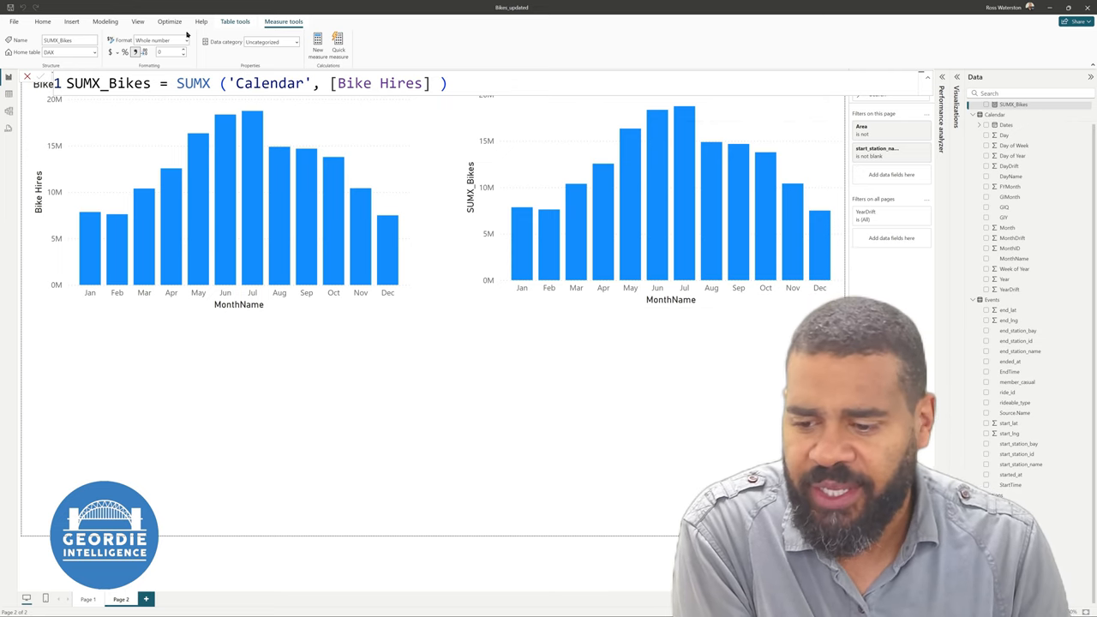
click(89, 596)
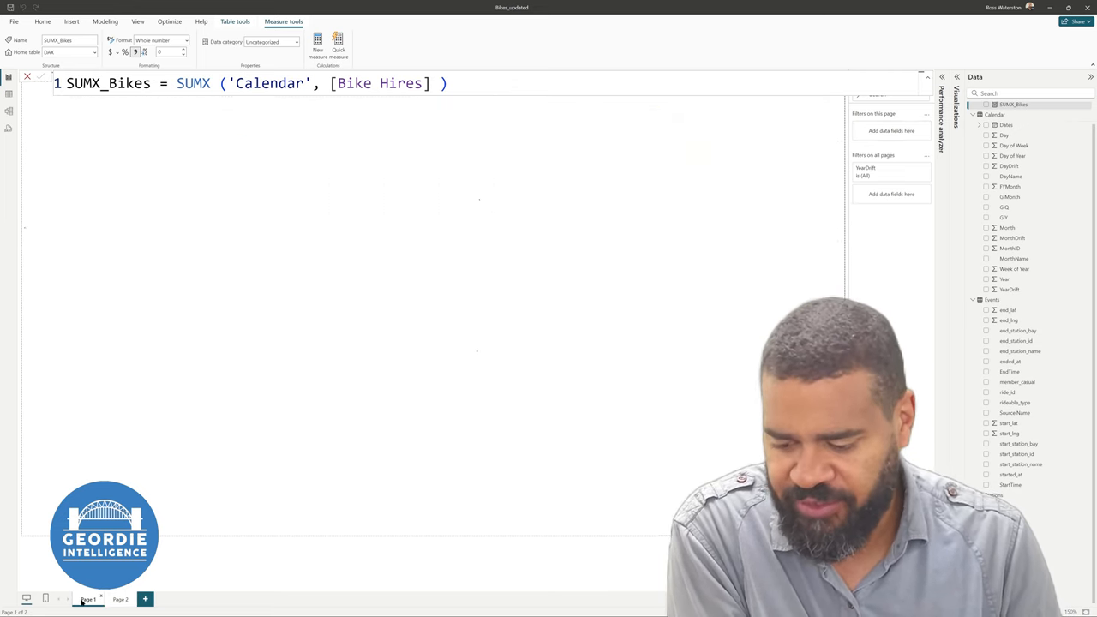
Step: Return to Page 2 with the monthly charts and show the View ribbon
click(122, 597)
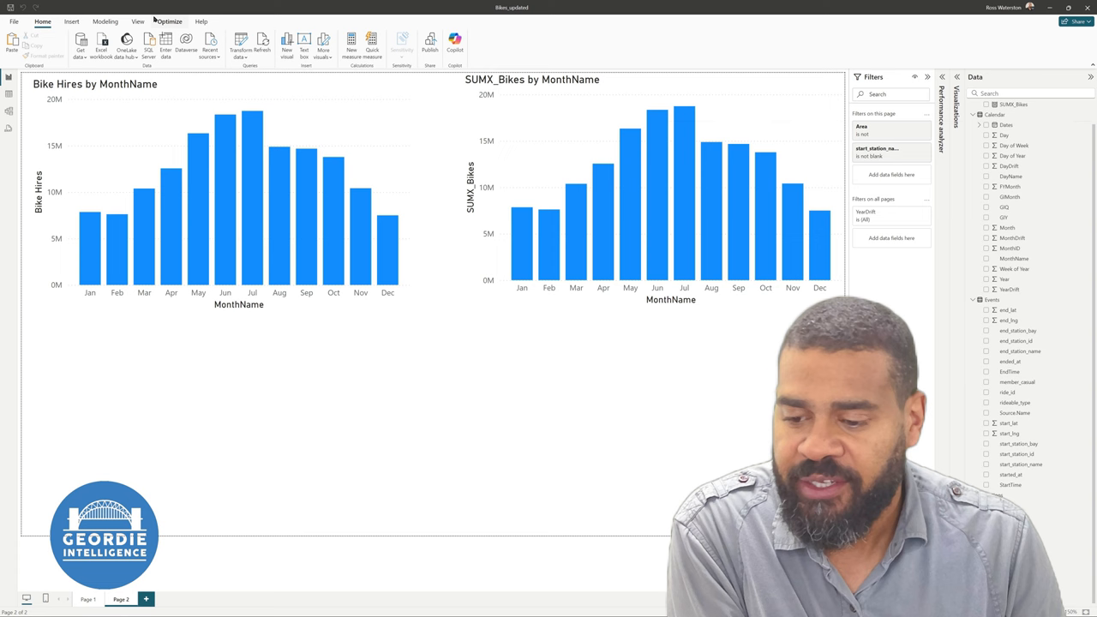
click(133, 20)
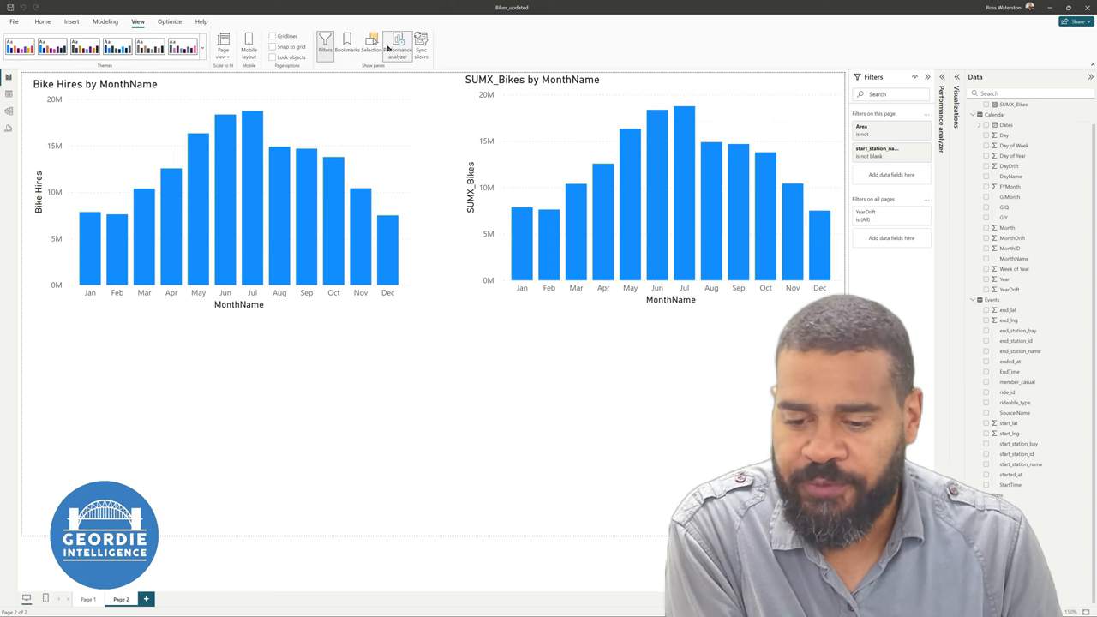
Step: Record visual refresh timings in Performance analyzer, clearing and refreshing, then reselect SUMX_Bikes
click(394, 43)
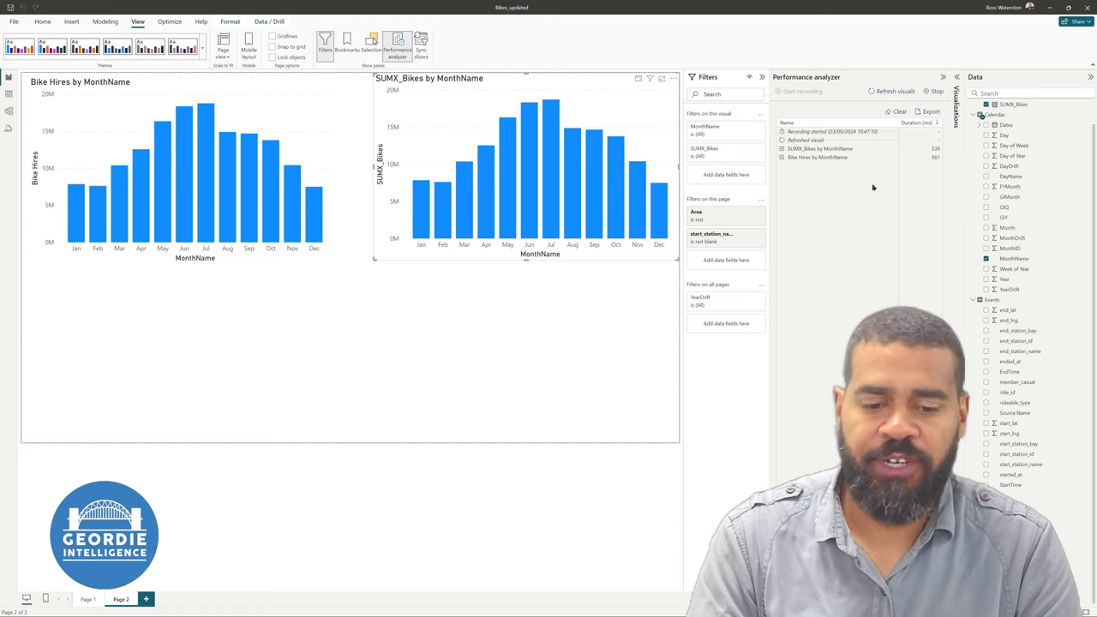
click(891, 89)
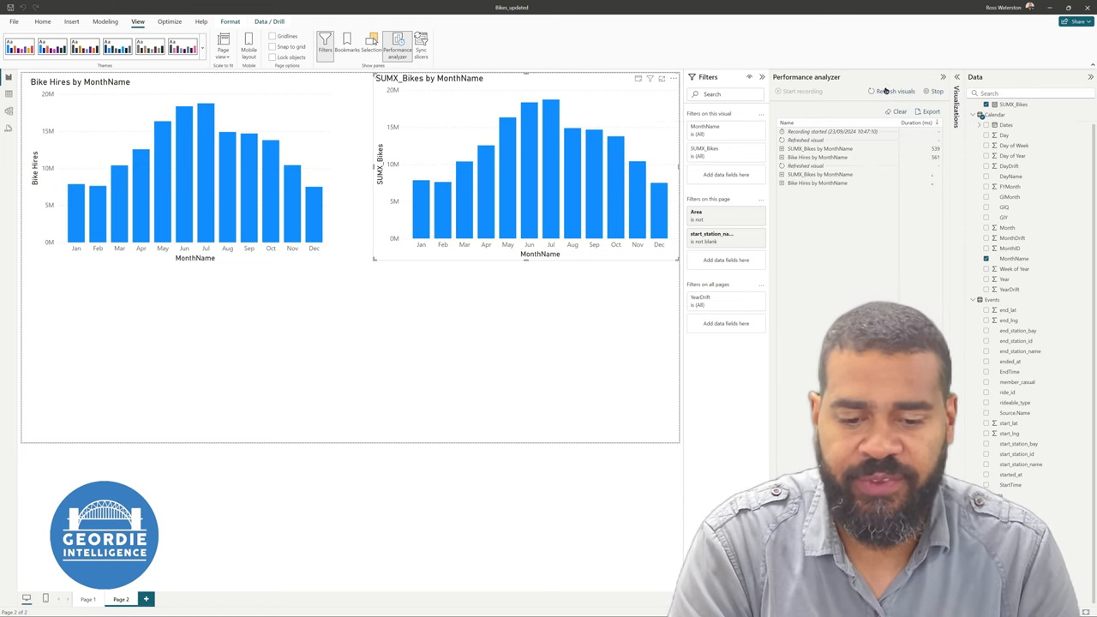
click(884, 90)
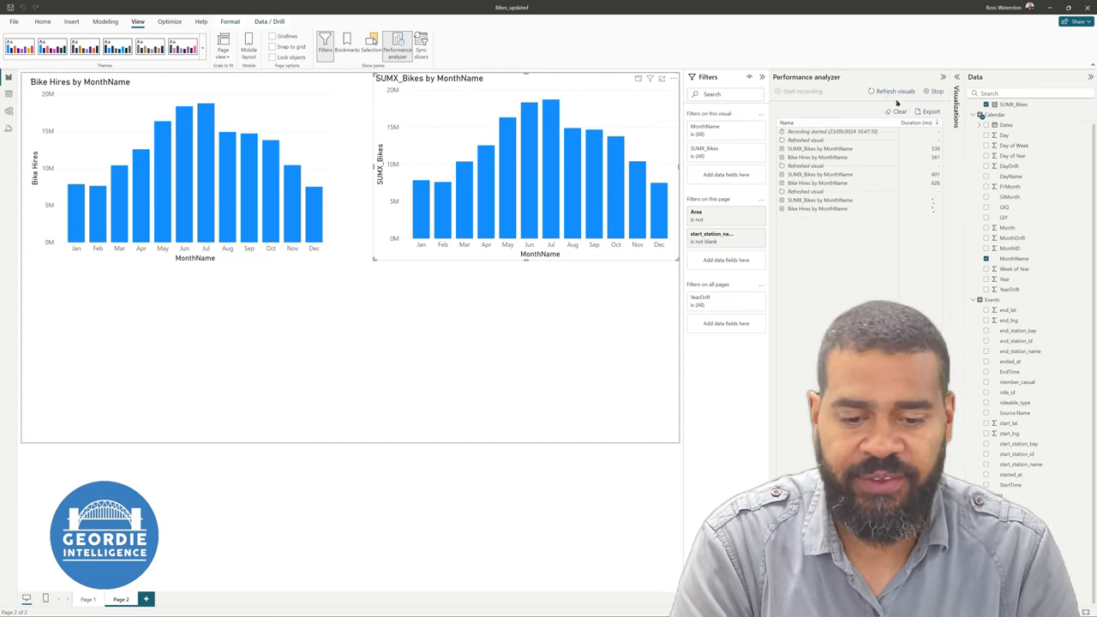
click(891, 92)
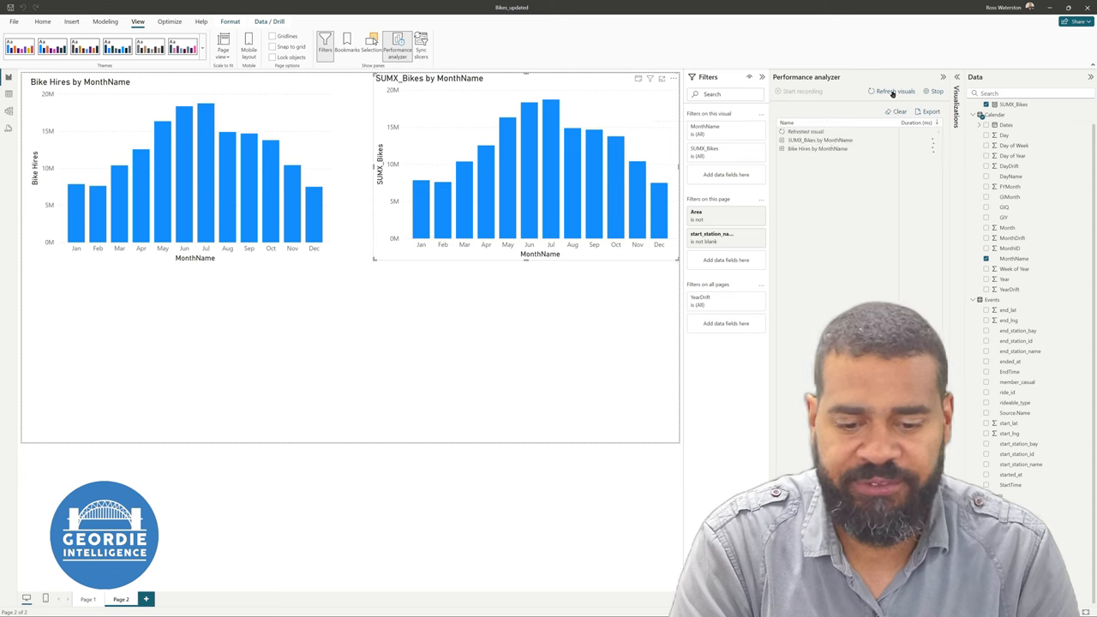
click(891, 90)
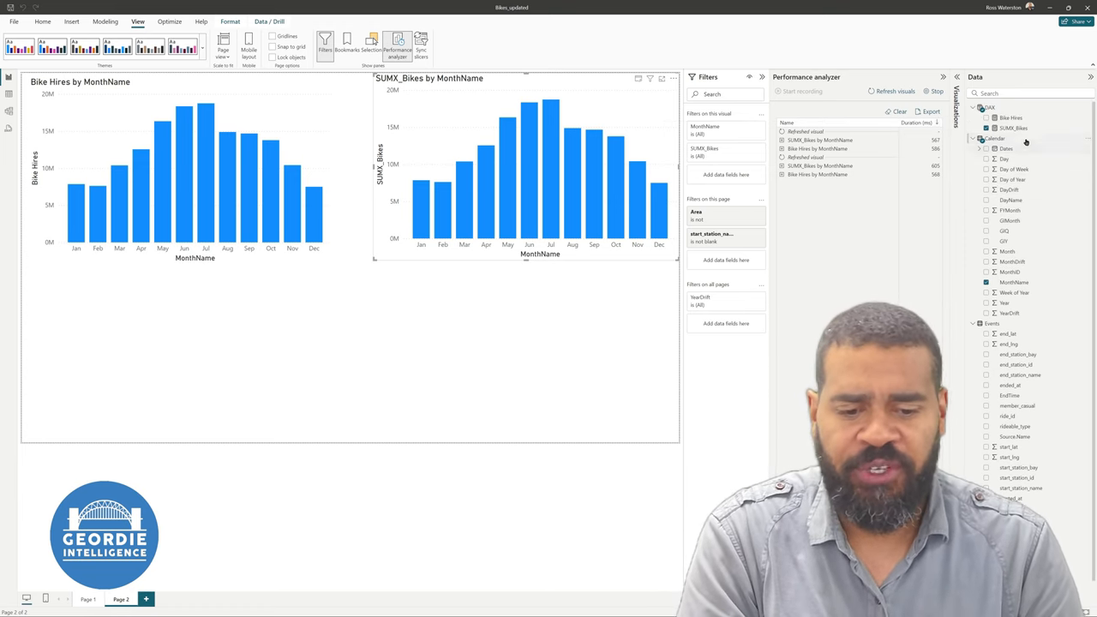
click(1021, 128)
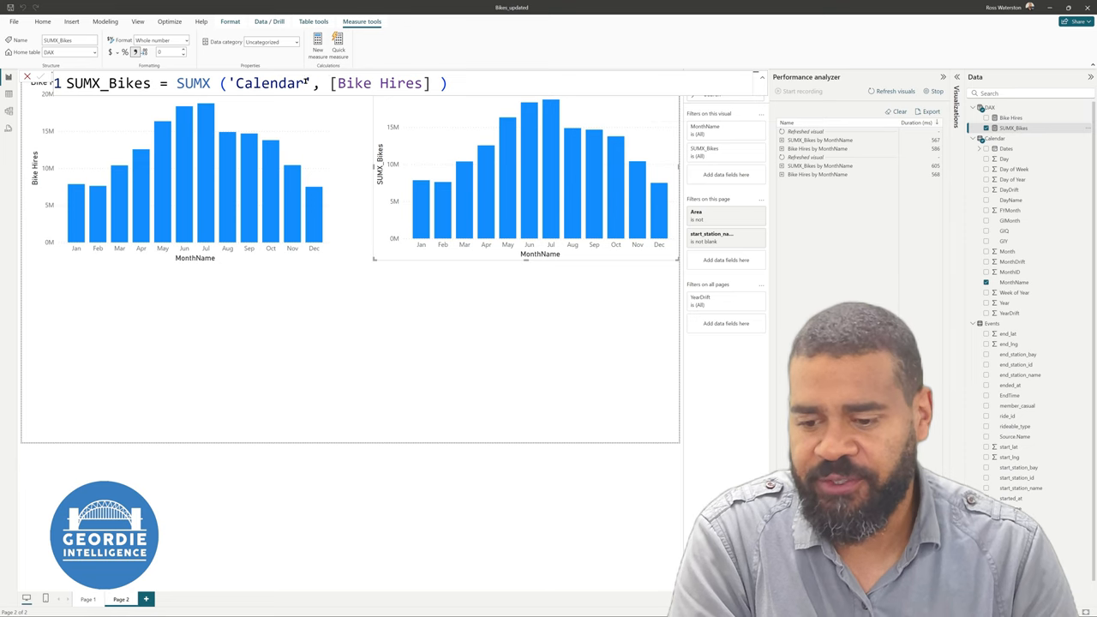
Step: Replace 'Calendar' with Stations in the SUMX_Bikes formula via autocomplete
double_click(274, 86)
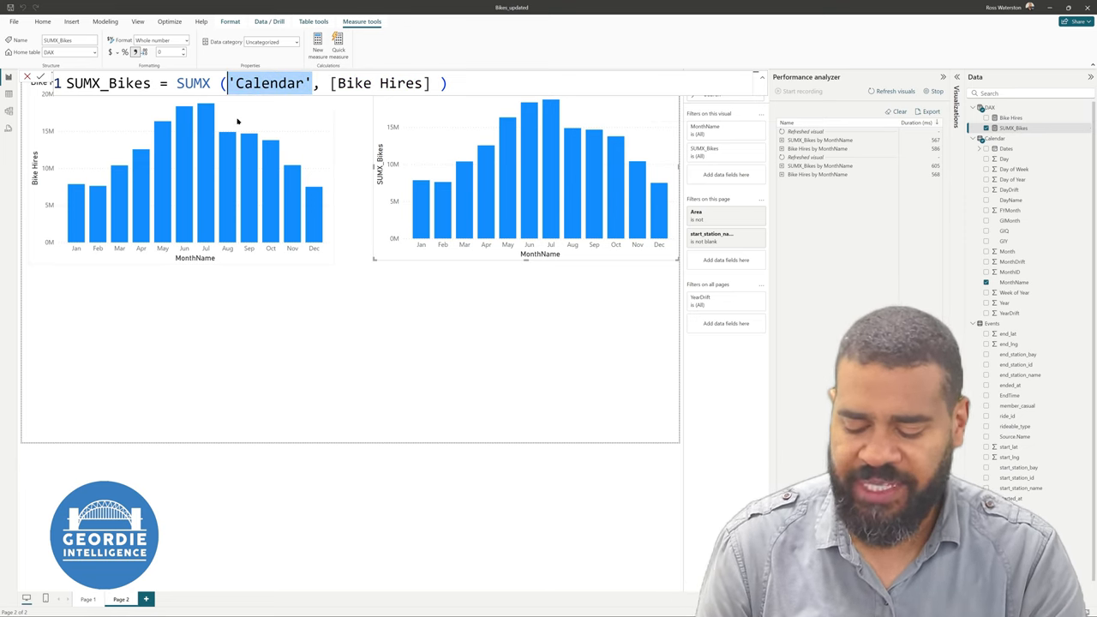
text(statio)
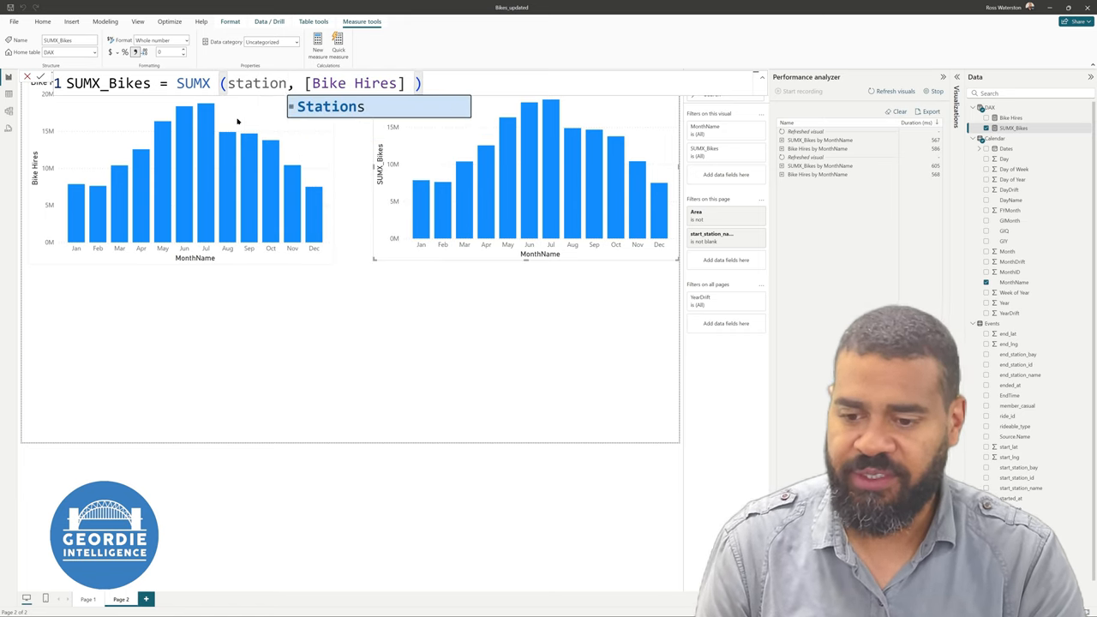
key(Tab)
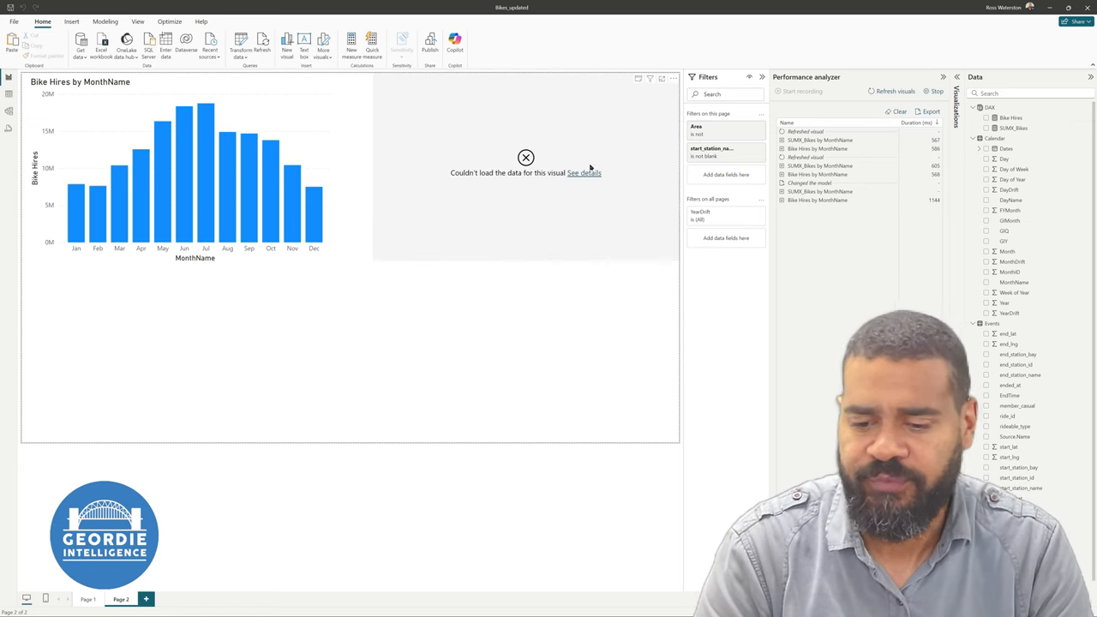
Step: Read the failed chart's million-row-limit error details and dismiss them
click(584, 172)
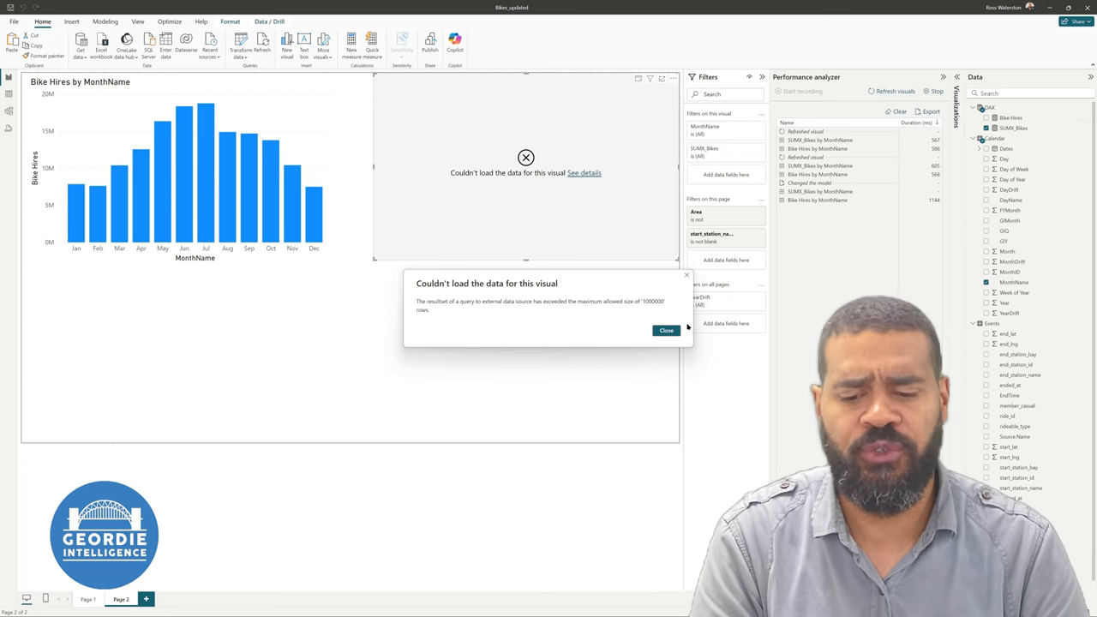
click(665, 329)
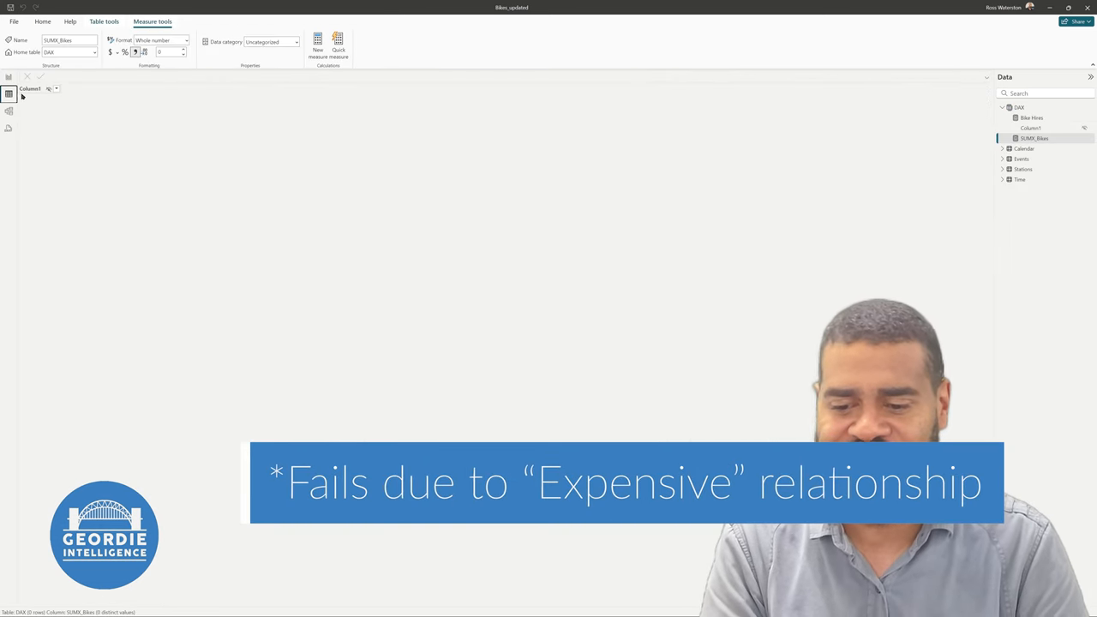
Step: Switch to Model view to see the Stations-to-Events relationship
click(1021, 169)
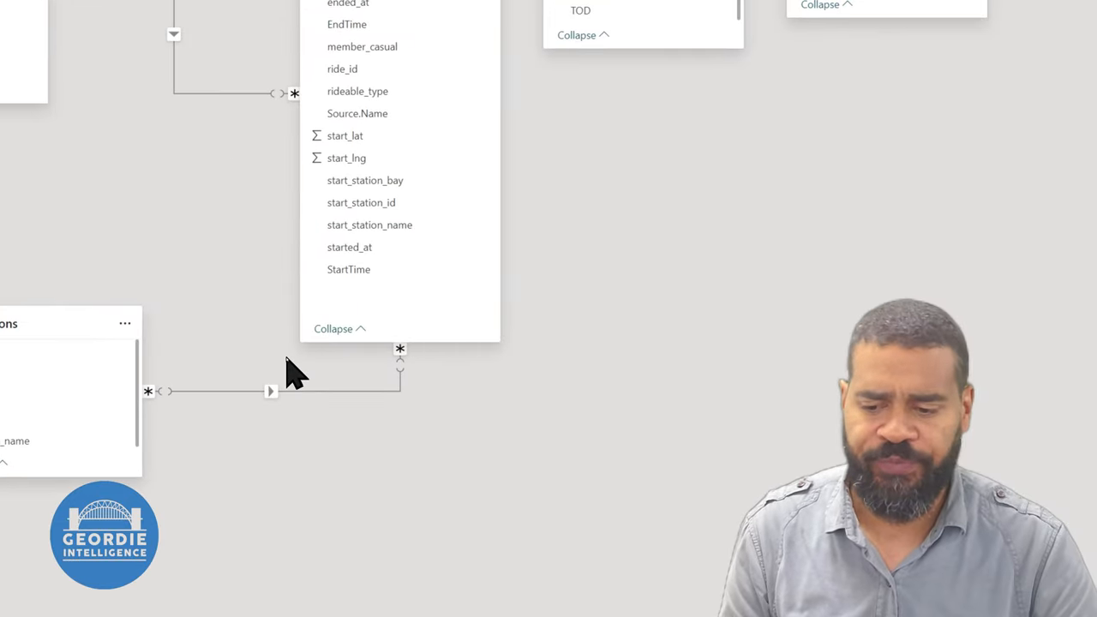
mouse_move(226, 398)
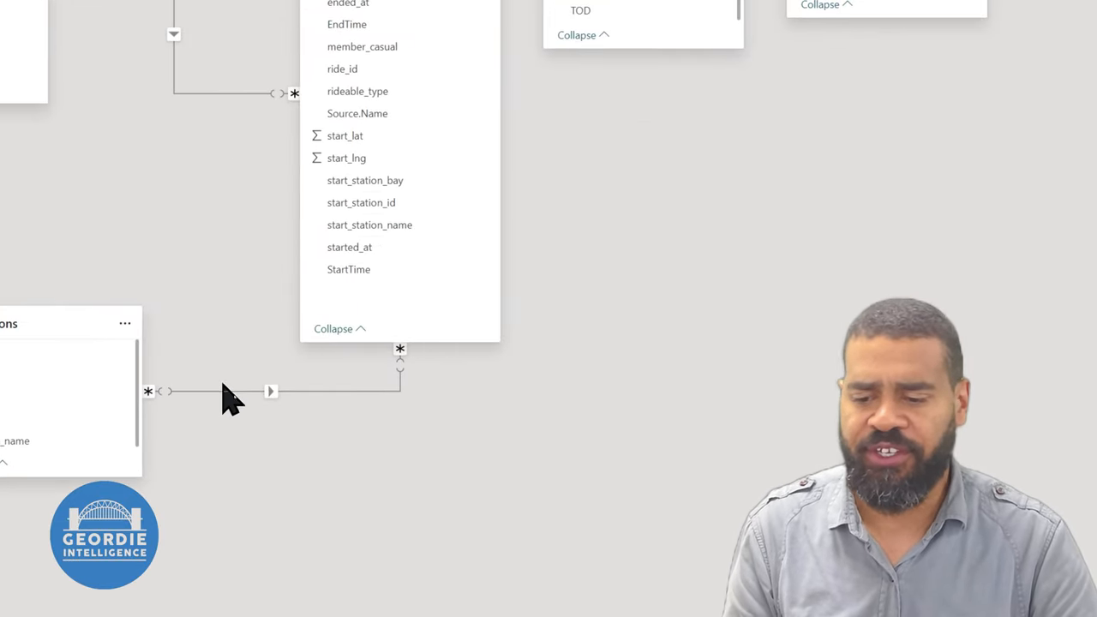
mouse_move(275, 420)
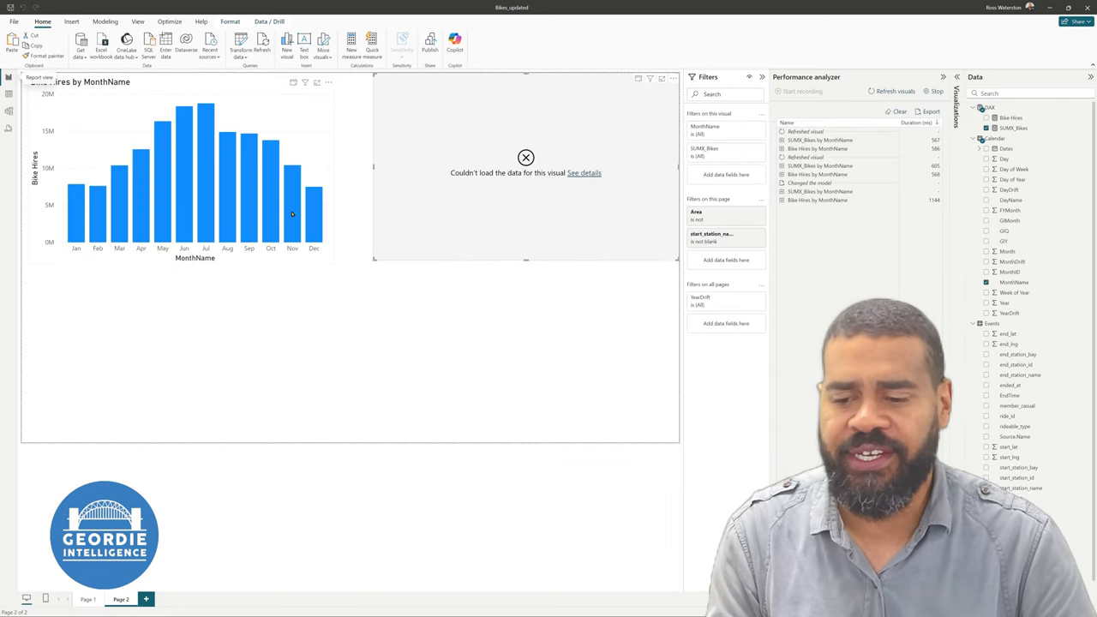
Step: Select the Stations reference in SUMX_Bikes to restore 'Calendar'
click(1011, 129)
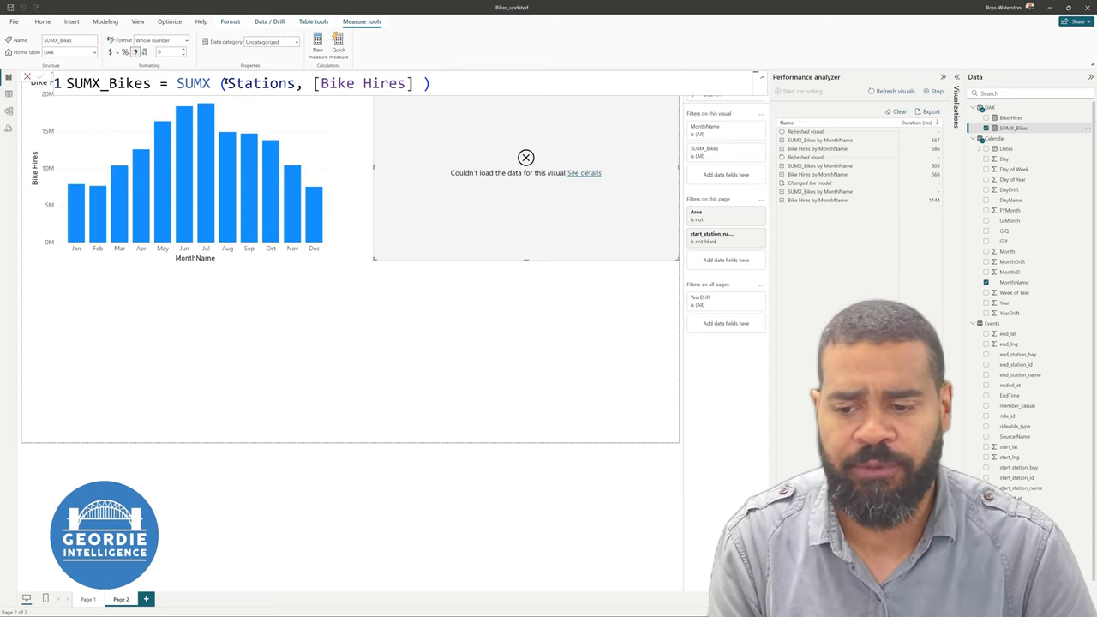
double_click(257, 86)
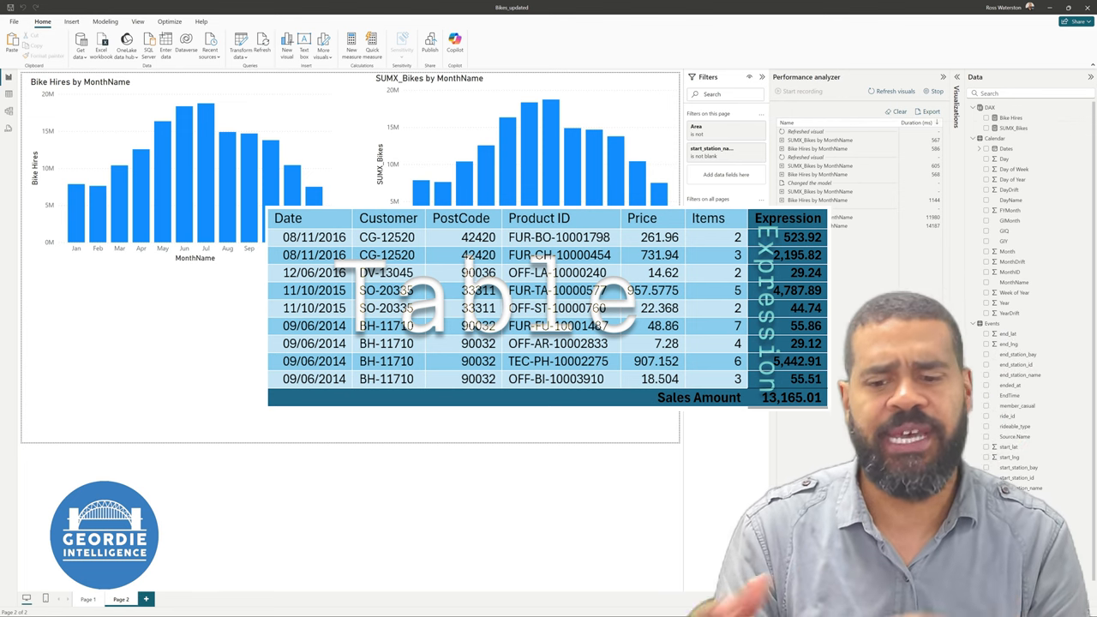
Step: Edit SUMX_Bikes to multiply Bike Hires by .5 inside the SUMX over Calendar
click(1011, 116)
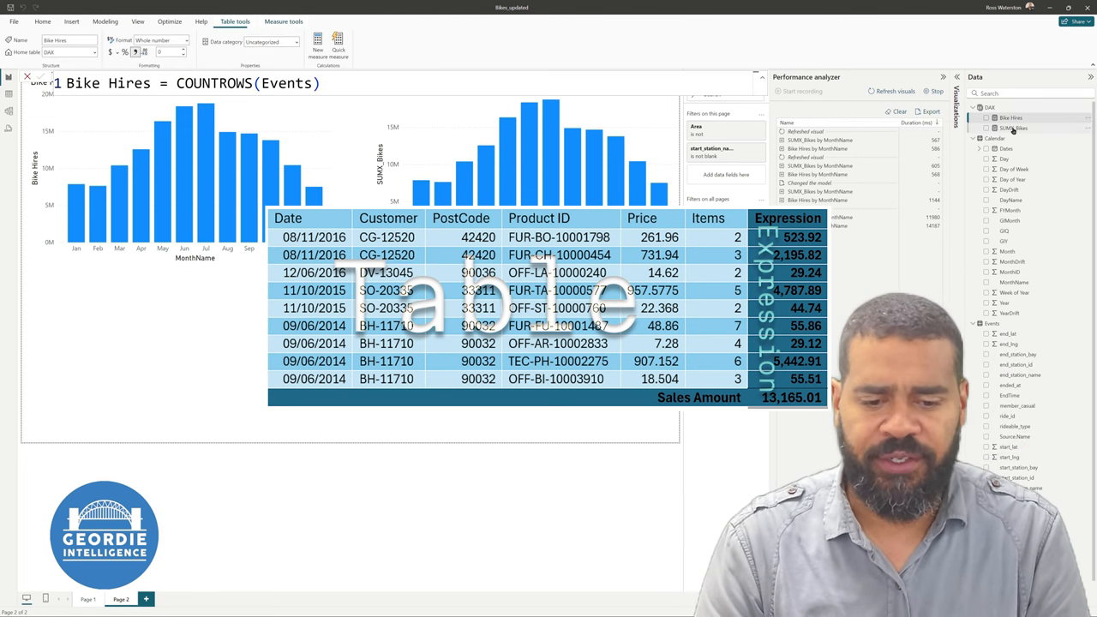
click(1018, 128)
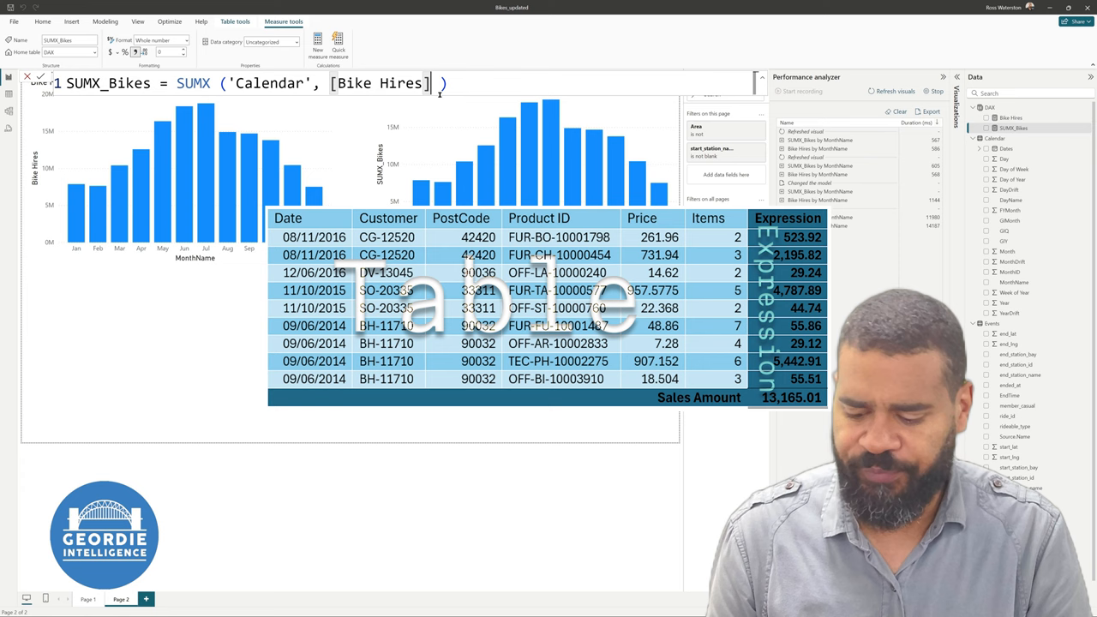
text(*.5)
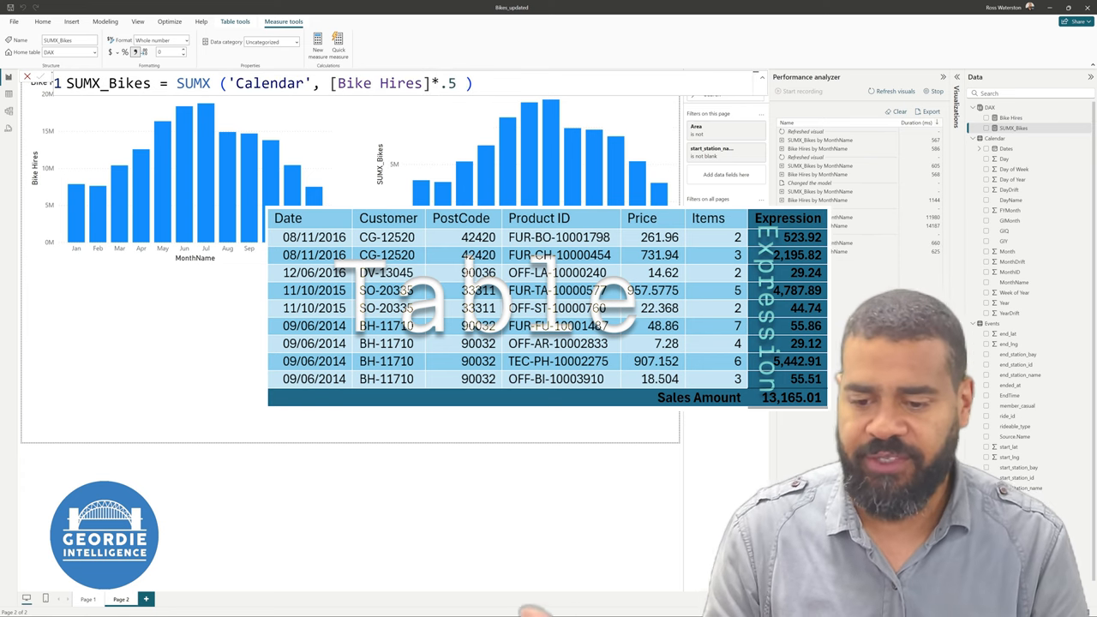
mouse_move(456, 186)
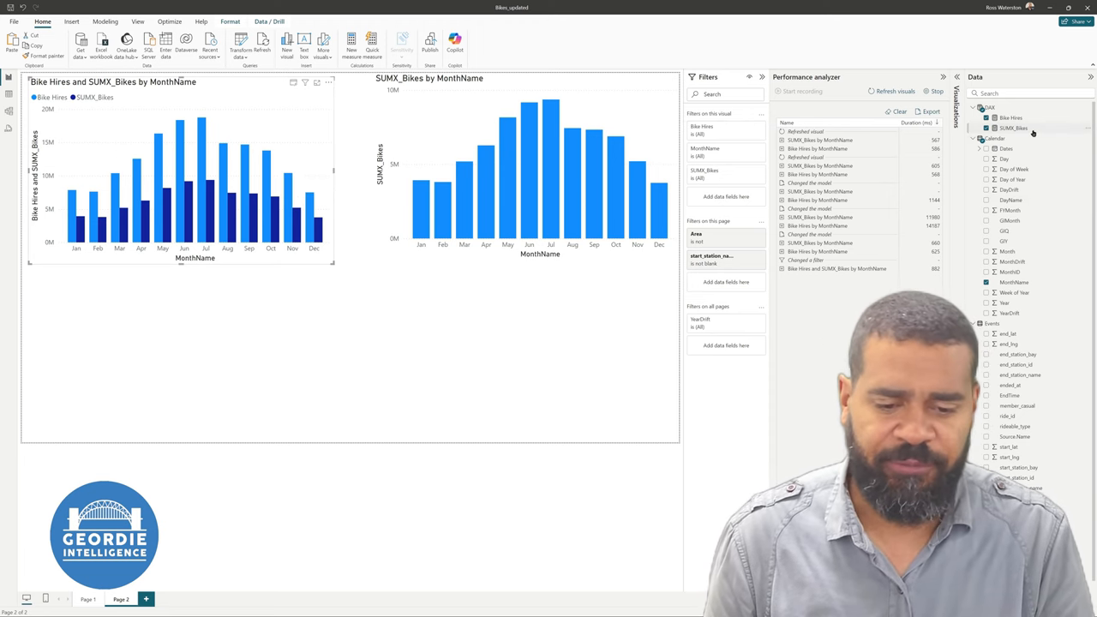
click(1014, 128)
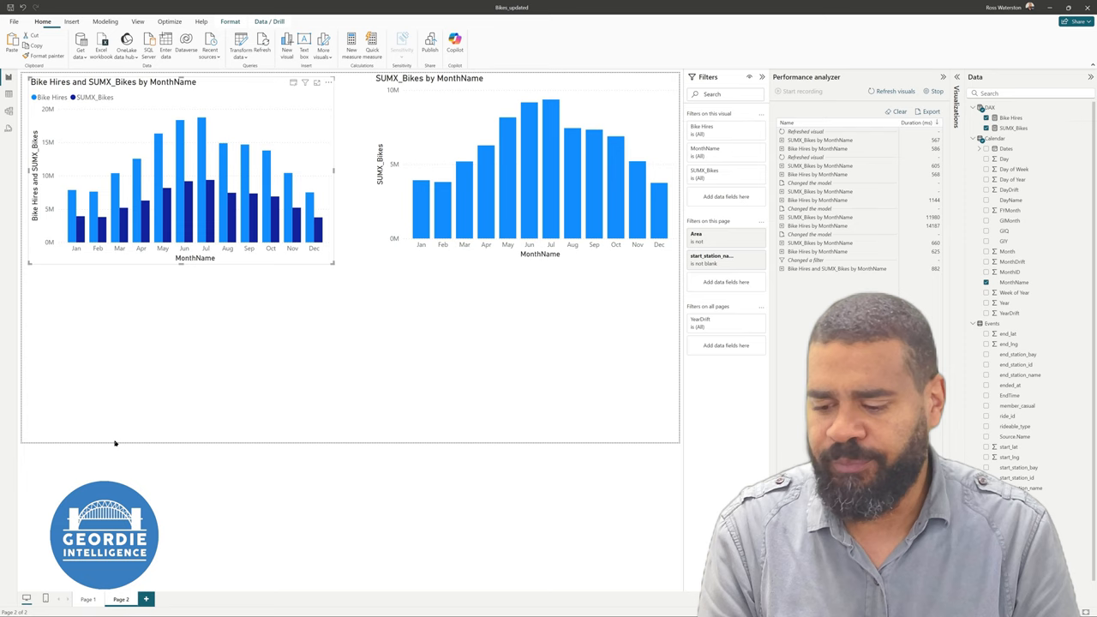
Step: Show the first report page and cross-filter it by one year's bar in Bike Hires by Year
click(89, 596)
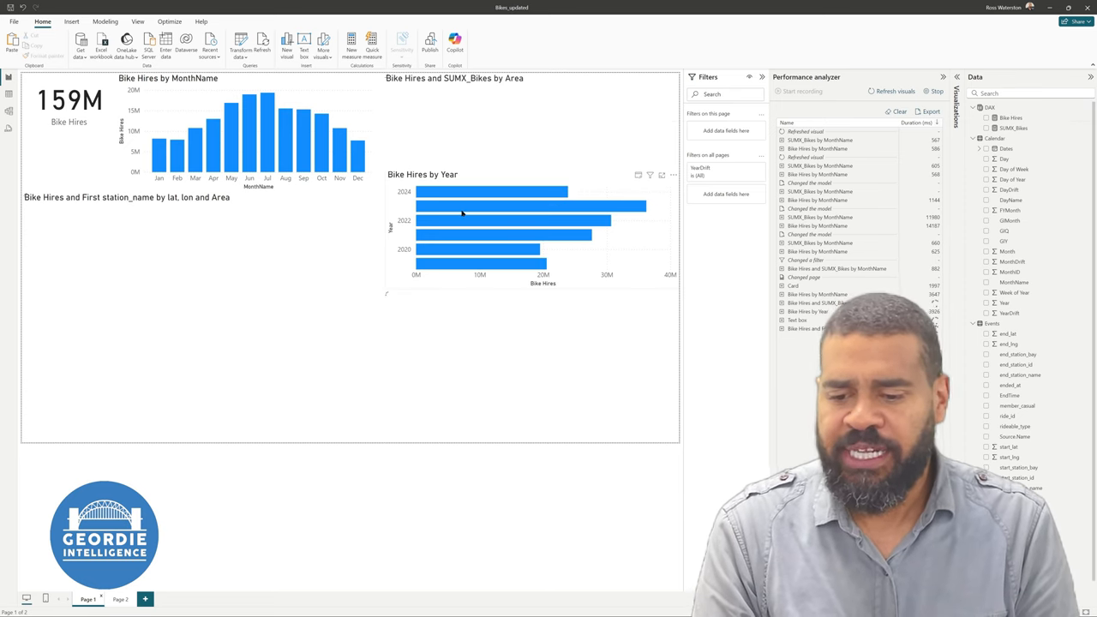
click(445, 223)
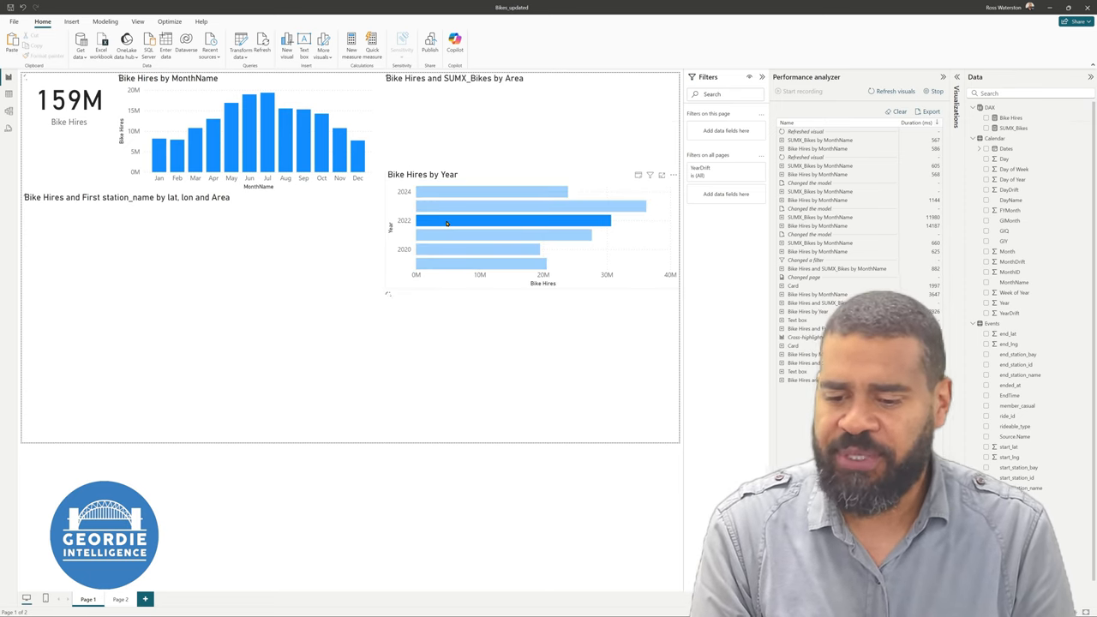